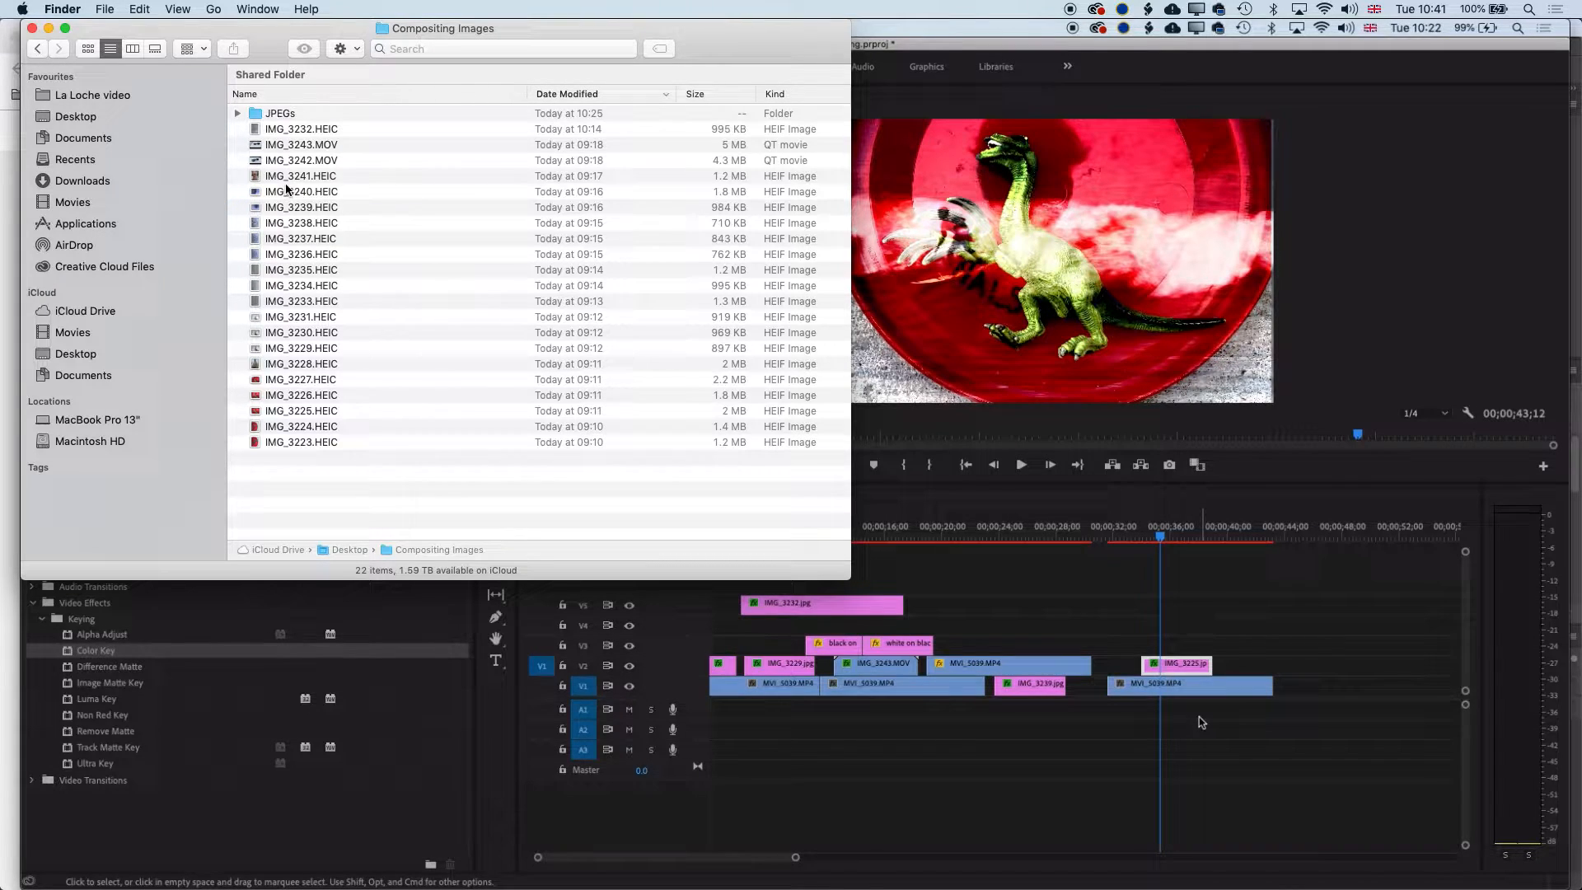
# Select the range of HEIC files from IMG_3241 down to IMG_3223 in Compositing Images.
pyautogui.click(300, 177)
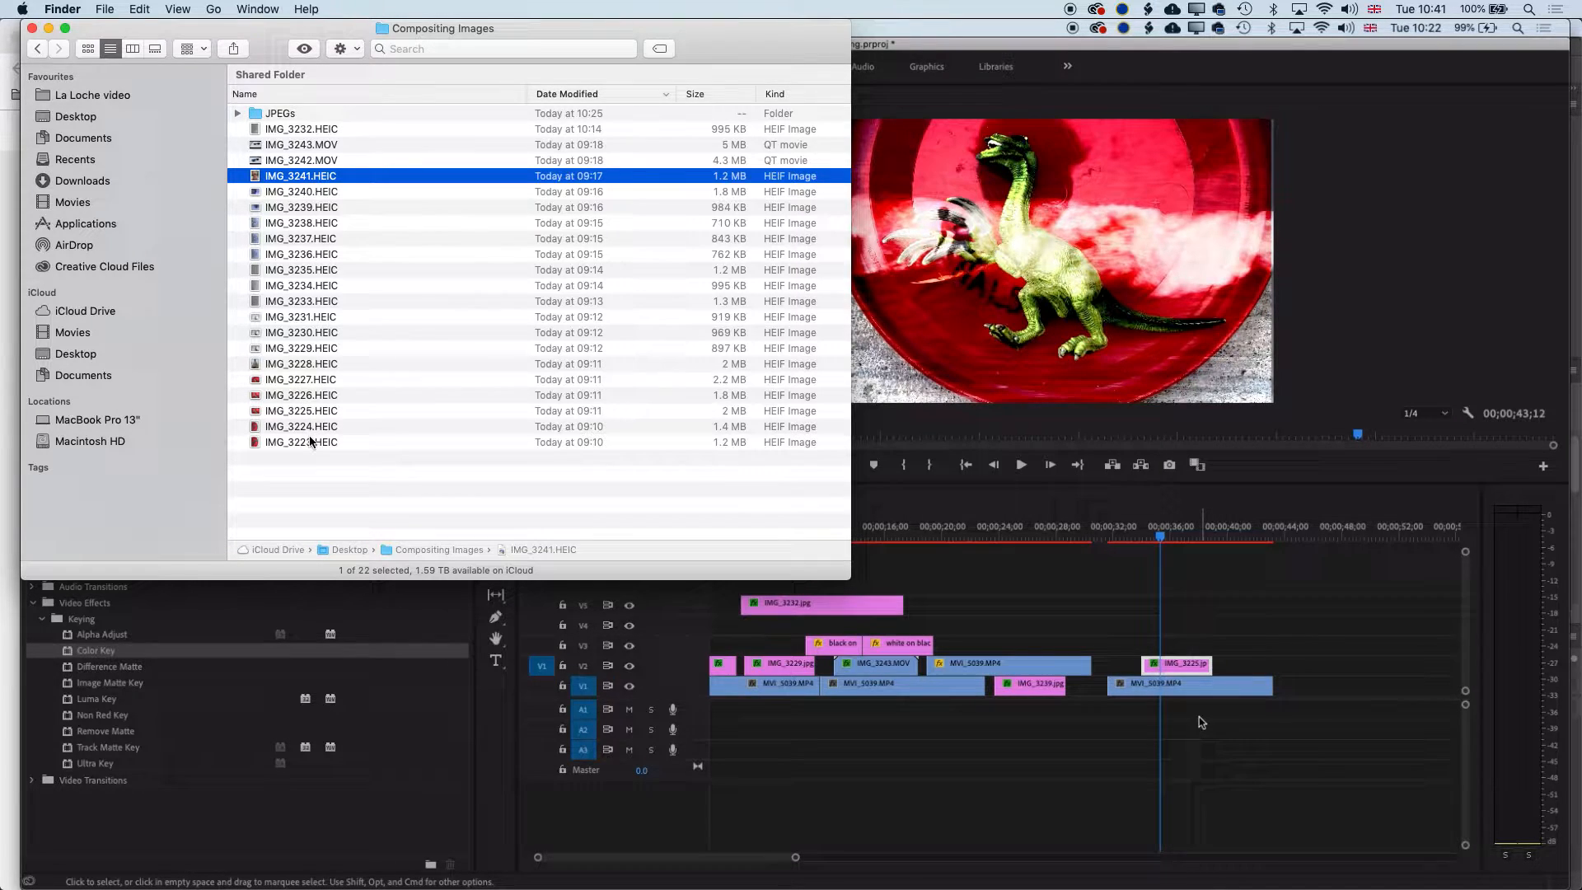
pyautogui.moveTo(313, 449)
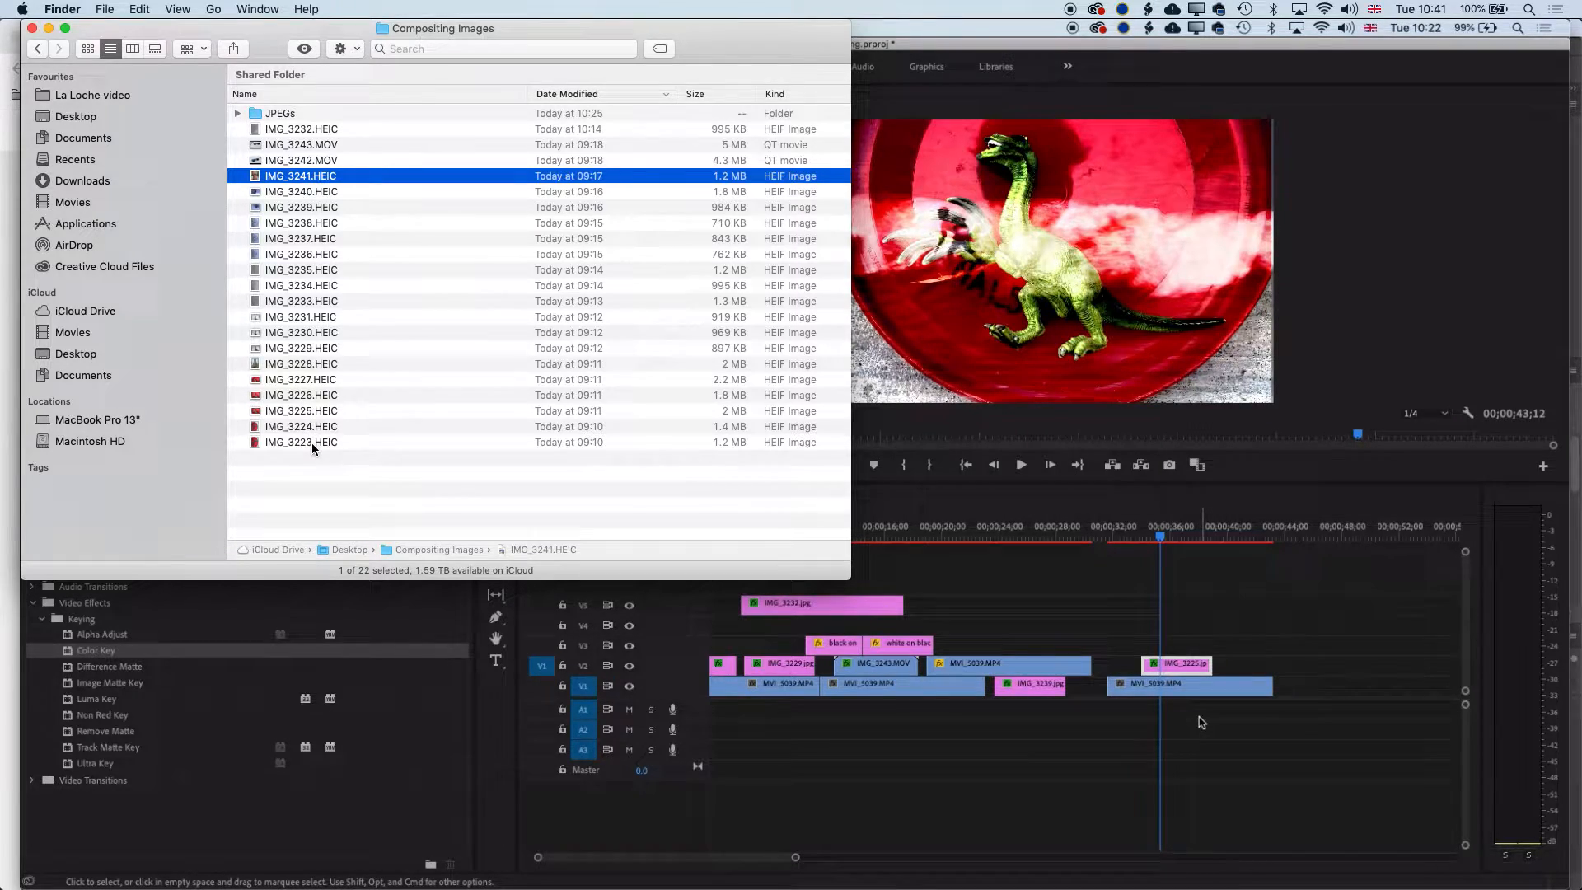
pyautogui.click(299, 441)
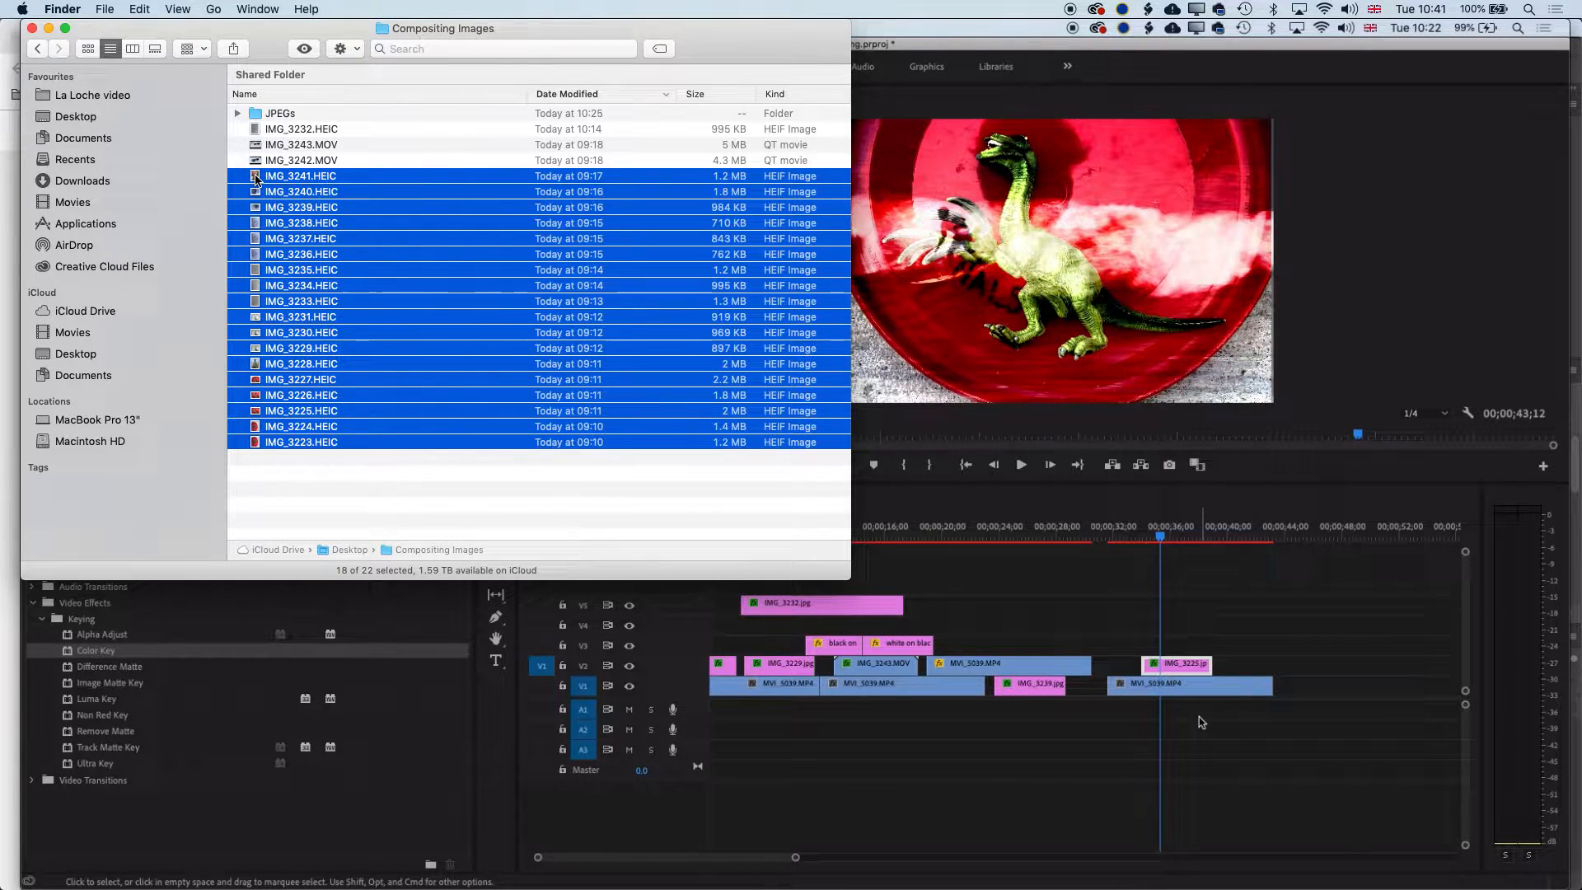
# Open the selected photos together in Preview and select all thumbnails from IMG_3241 to IMG_3223.
pyautogui.doubleClick(299, 207)
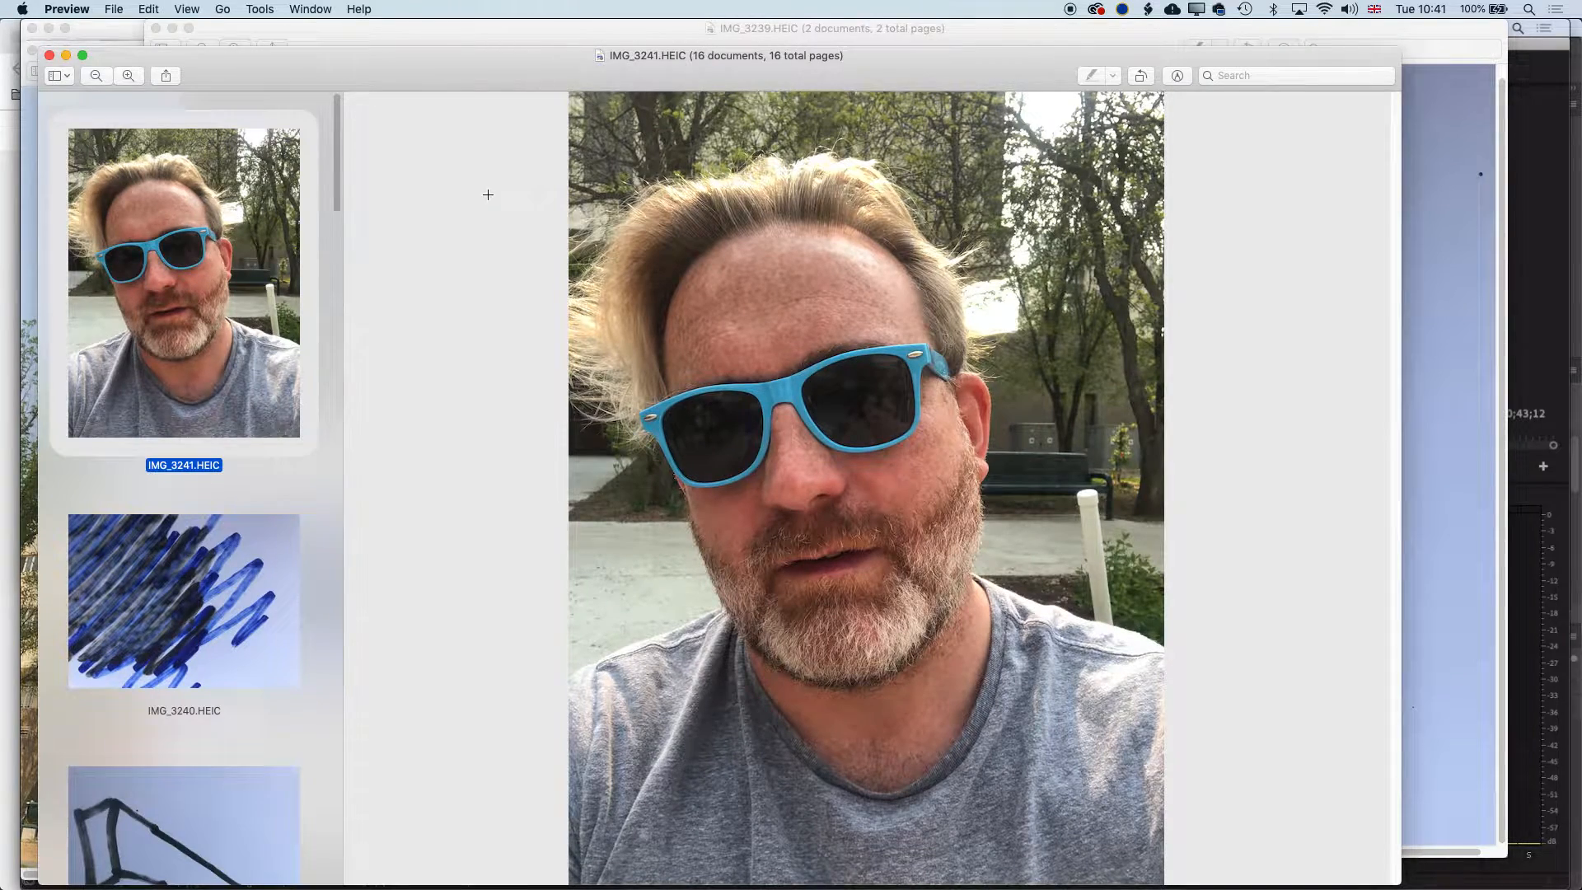
pyautogui.click(183, 600)
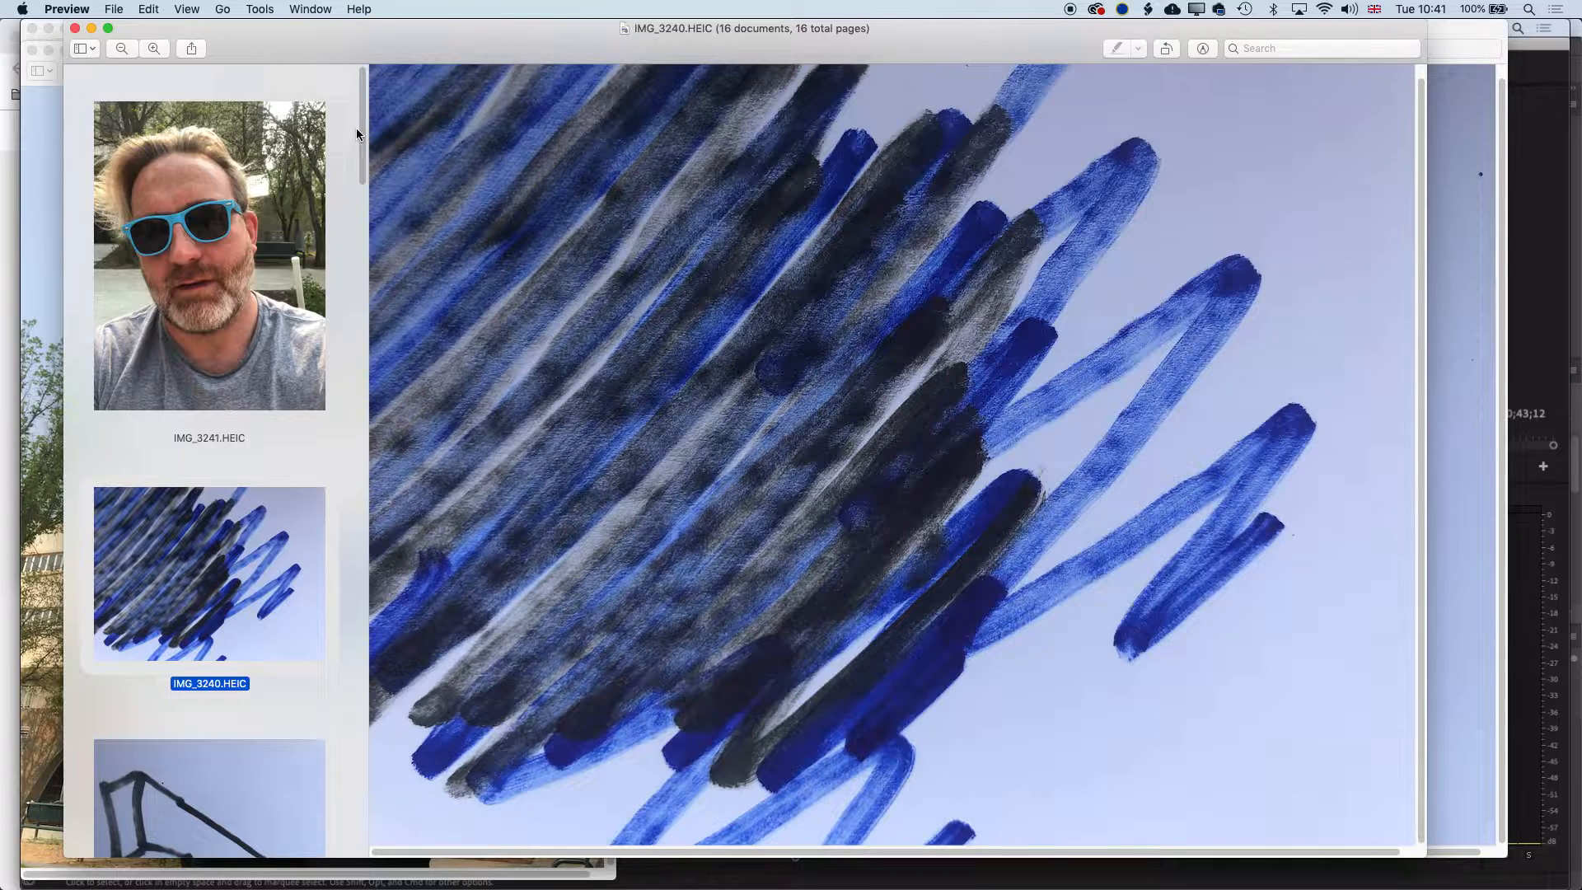
pyautogui.scroll(-3)
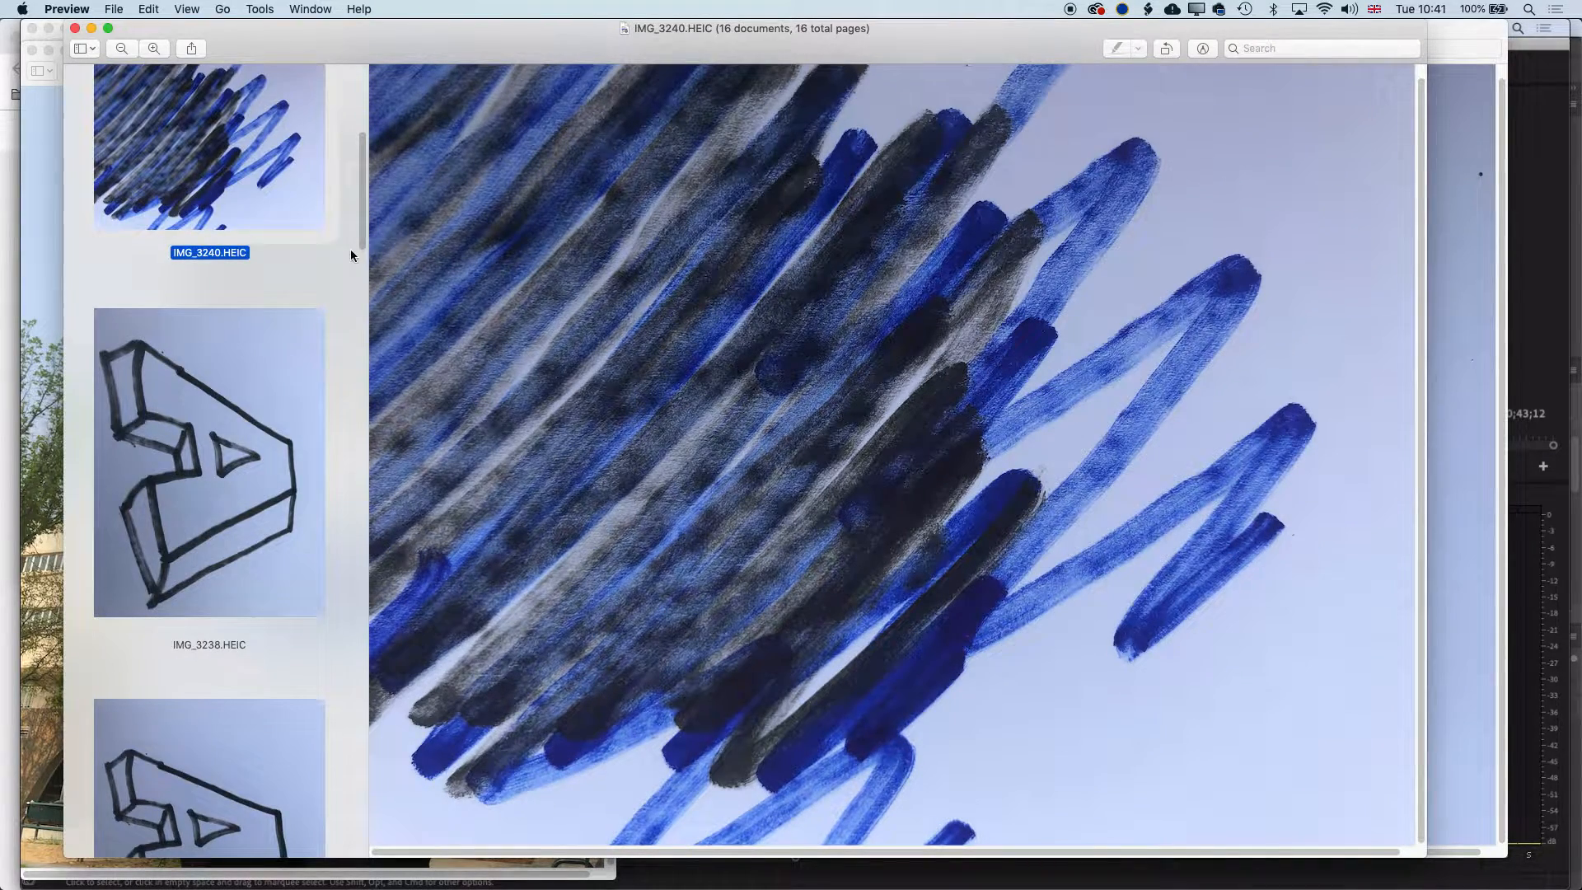
pyautogui.scroll(3)
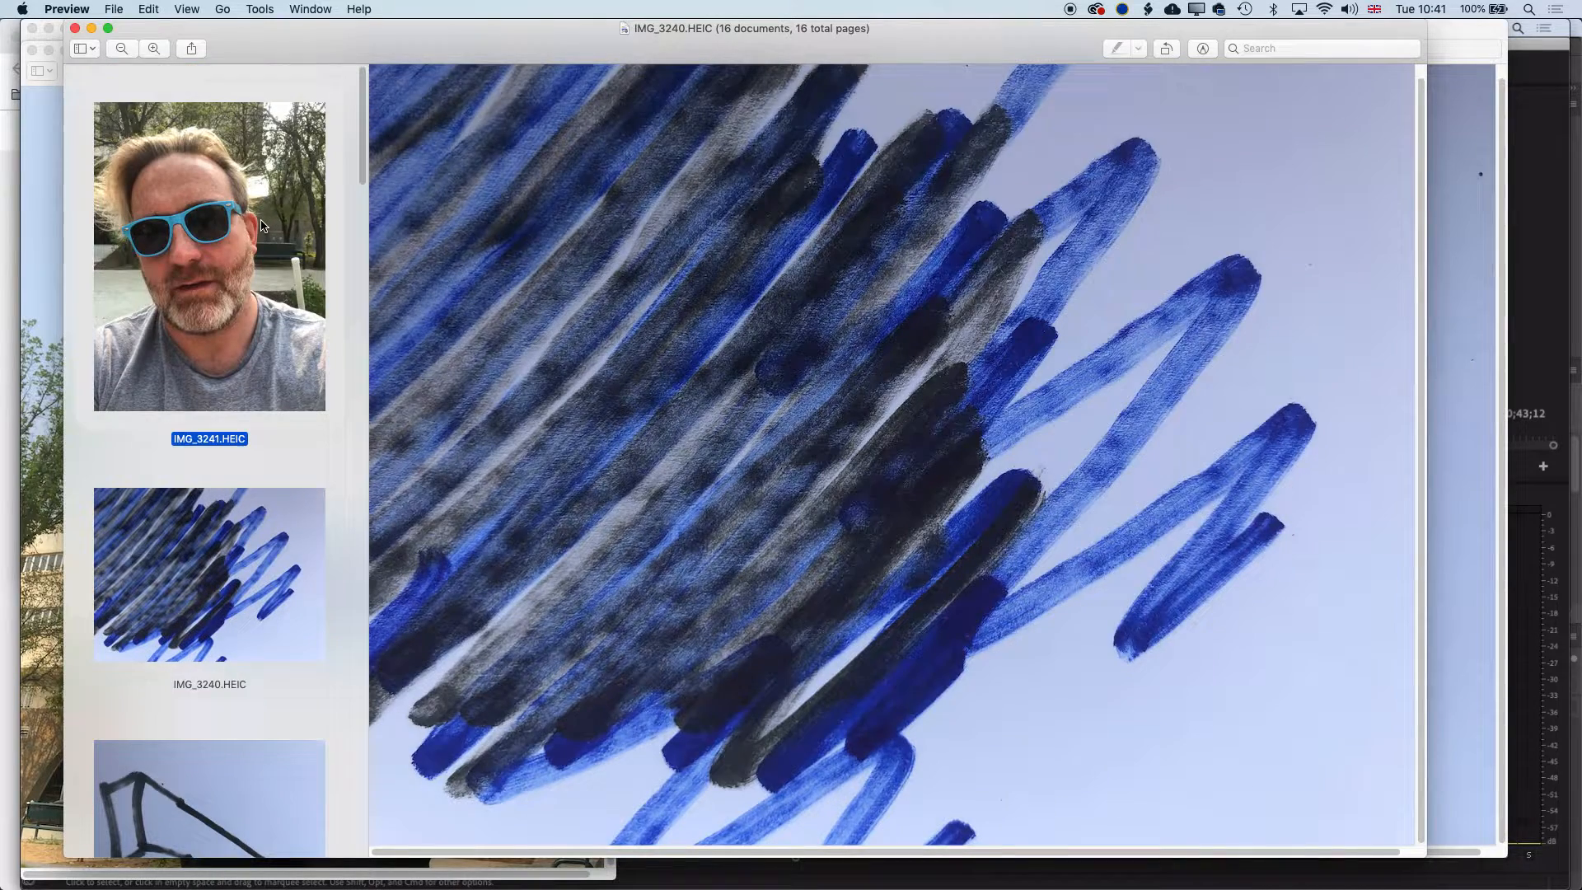
pyautogui.click(209, 257)
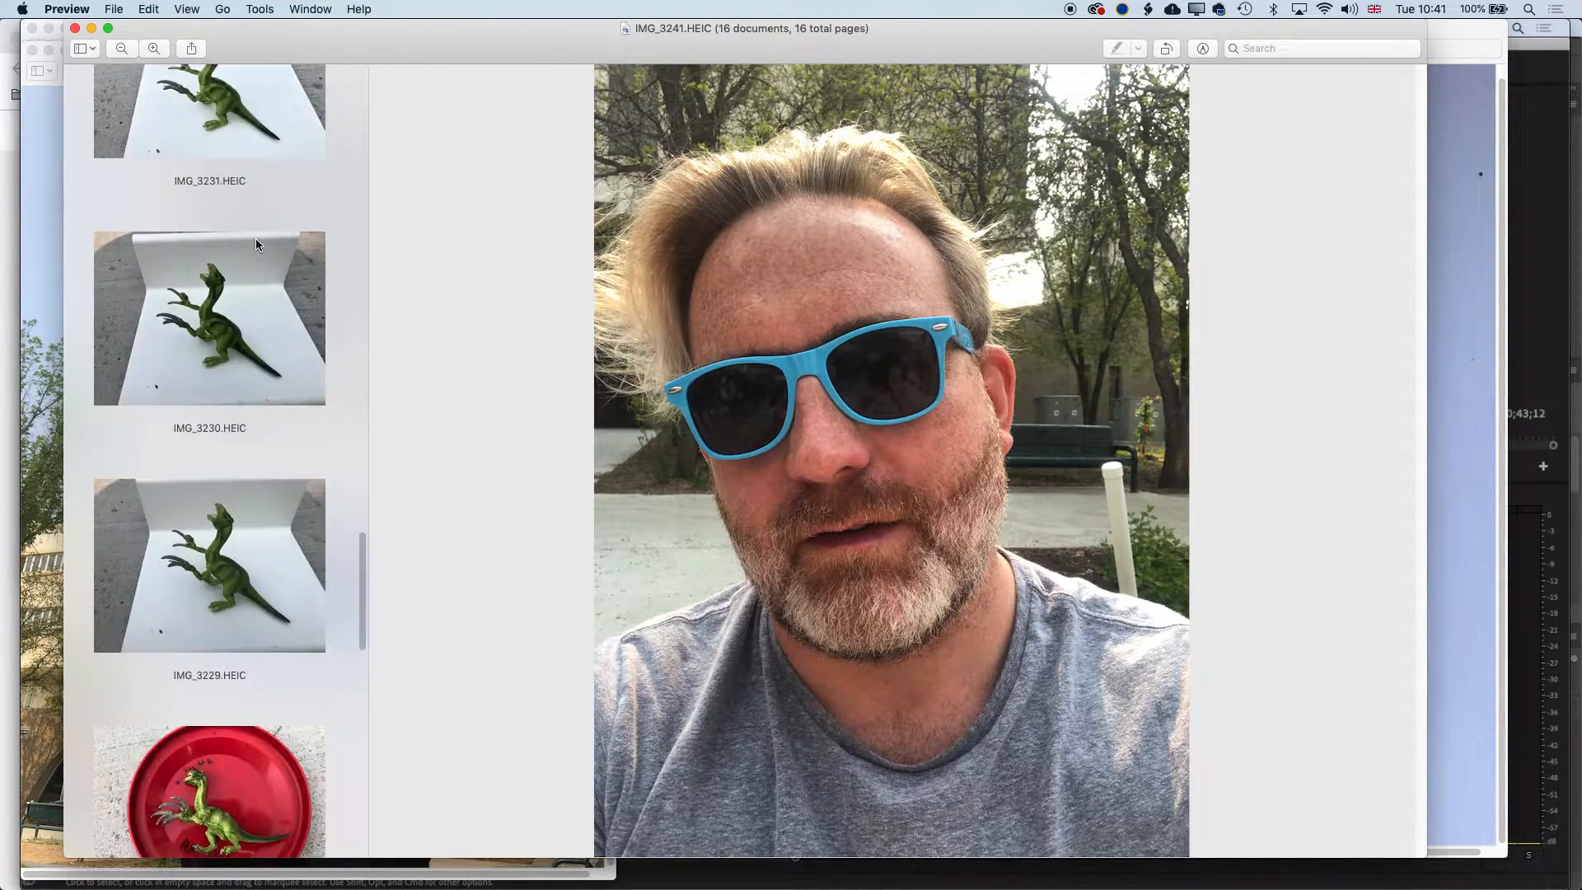
pyautogui.scroll(-3)
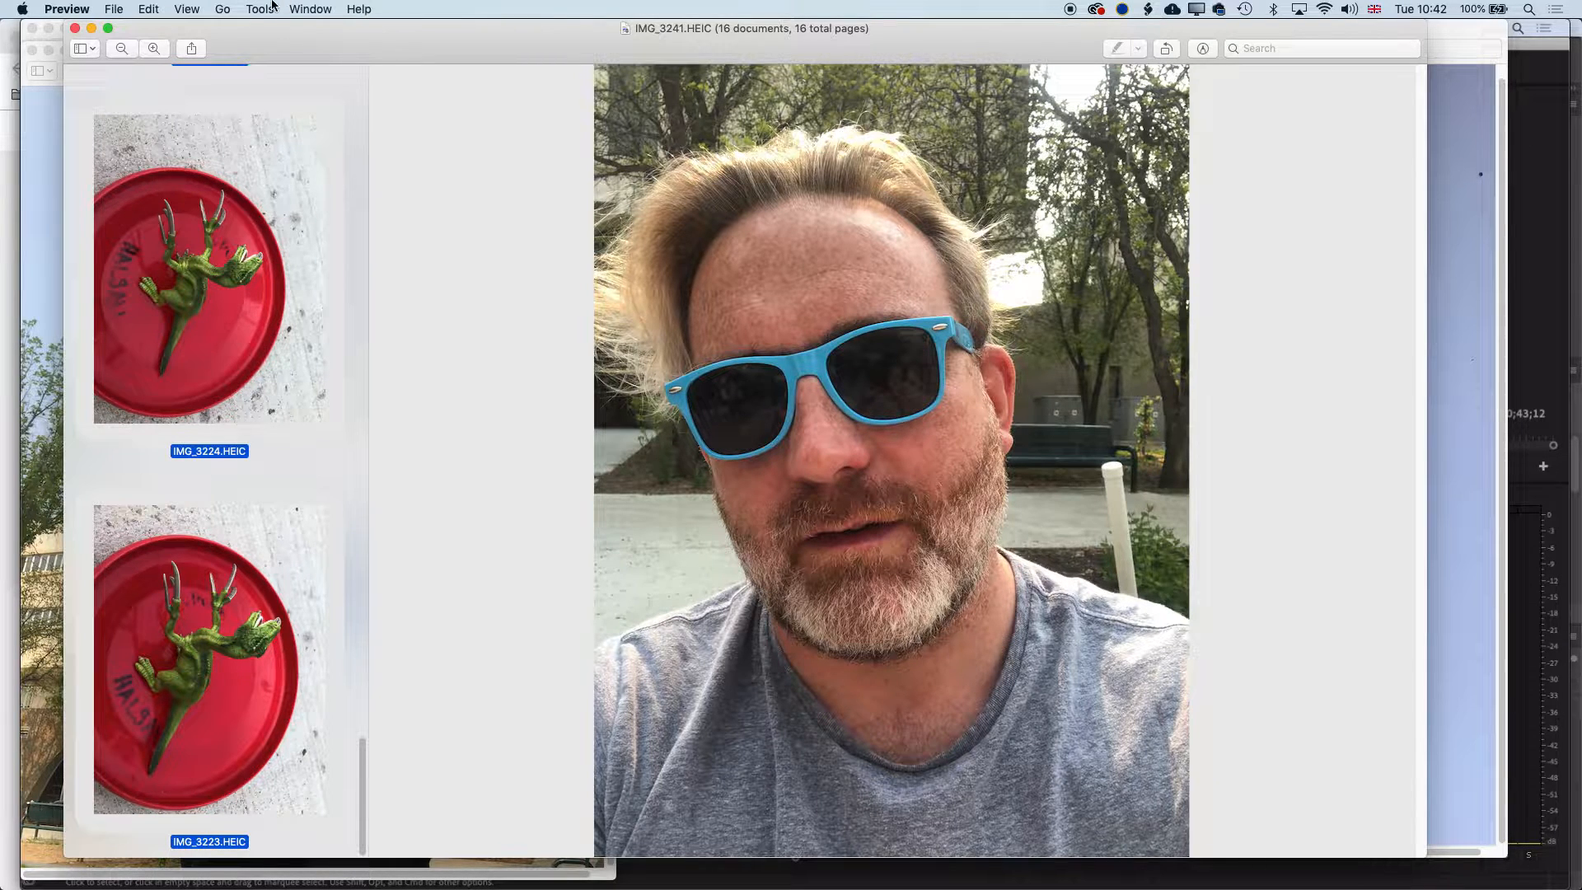
# Start Export Selected Images from the File menu to bring up the destination dialog.
pyautogui.click(114, 10)
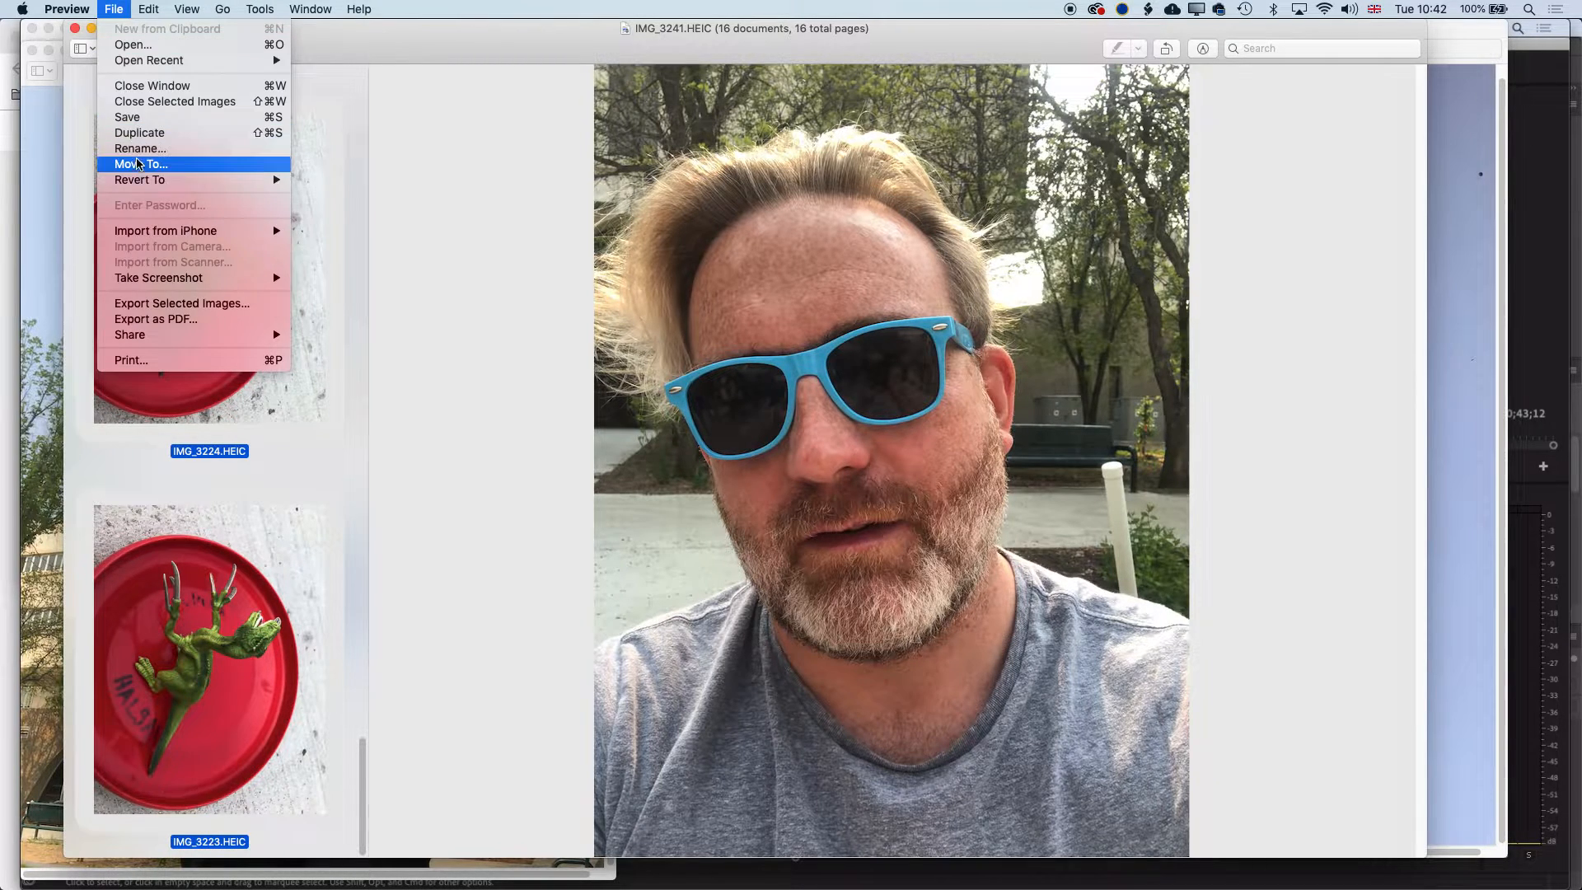
pyautogui.moveTo(177, 295)
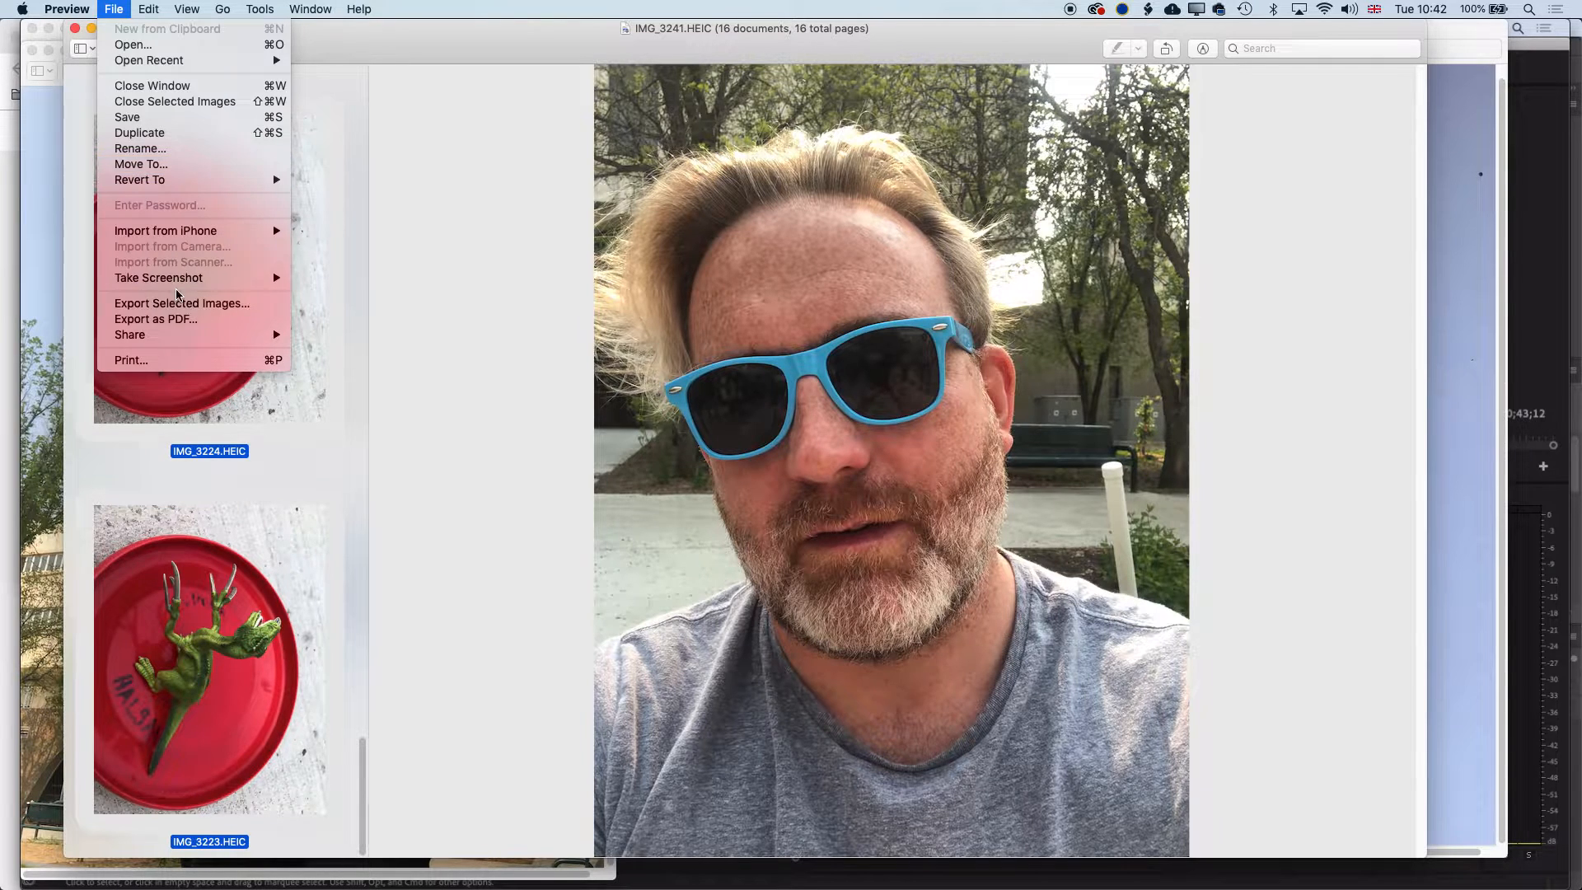
pyautogui.moveTo(181, 303)
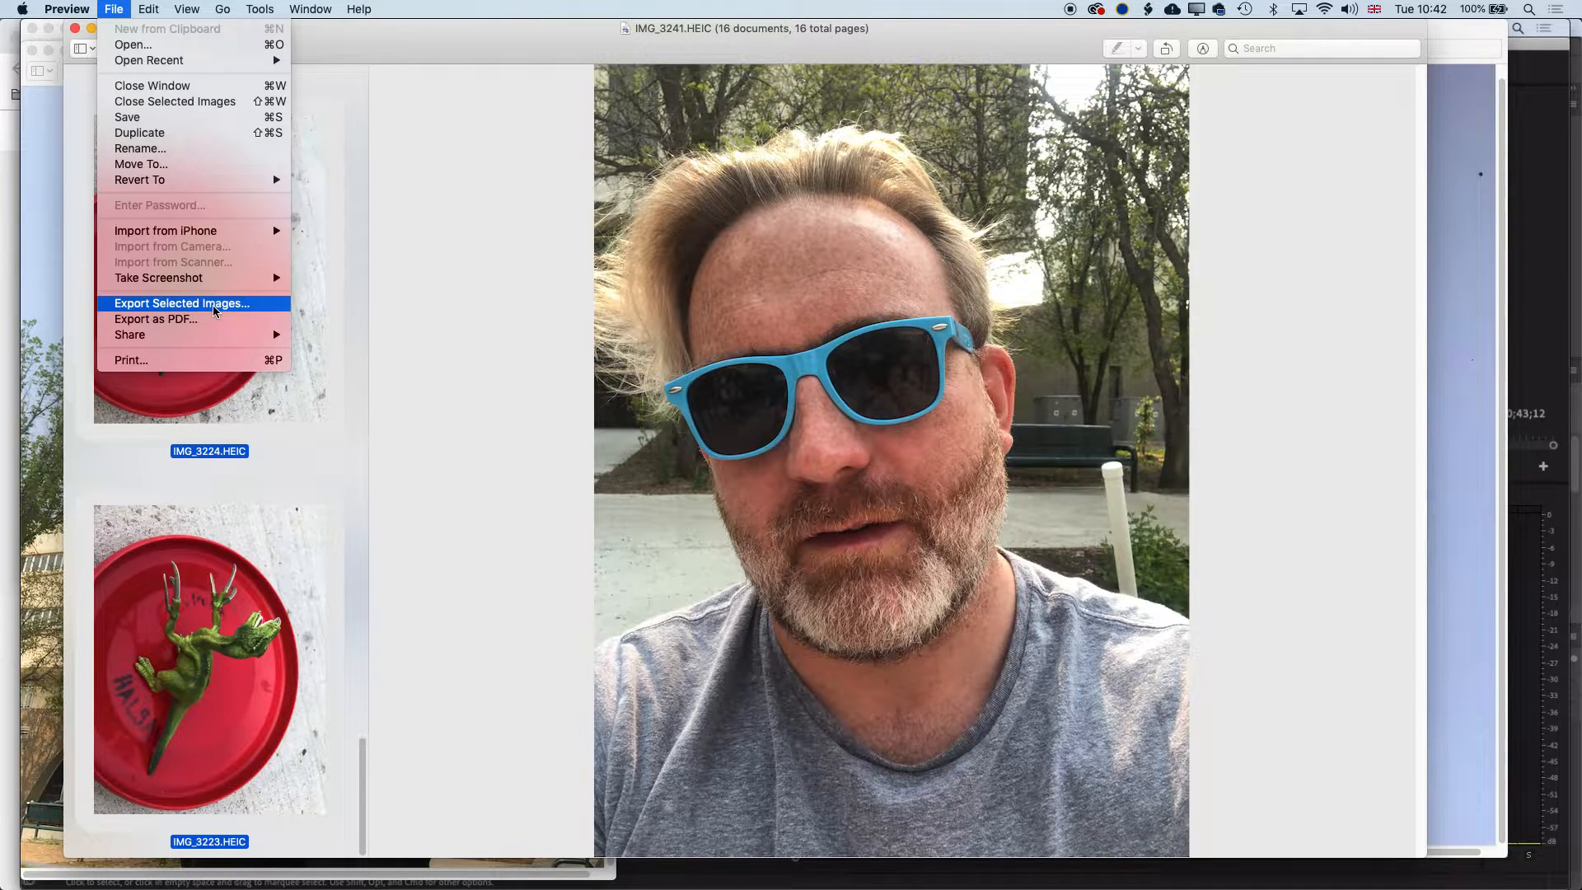
pyautogui.click(181, 303)
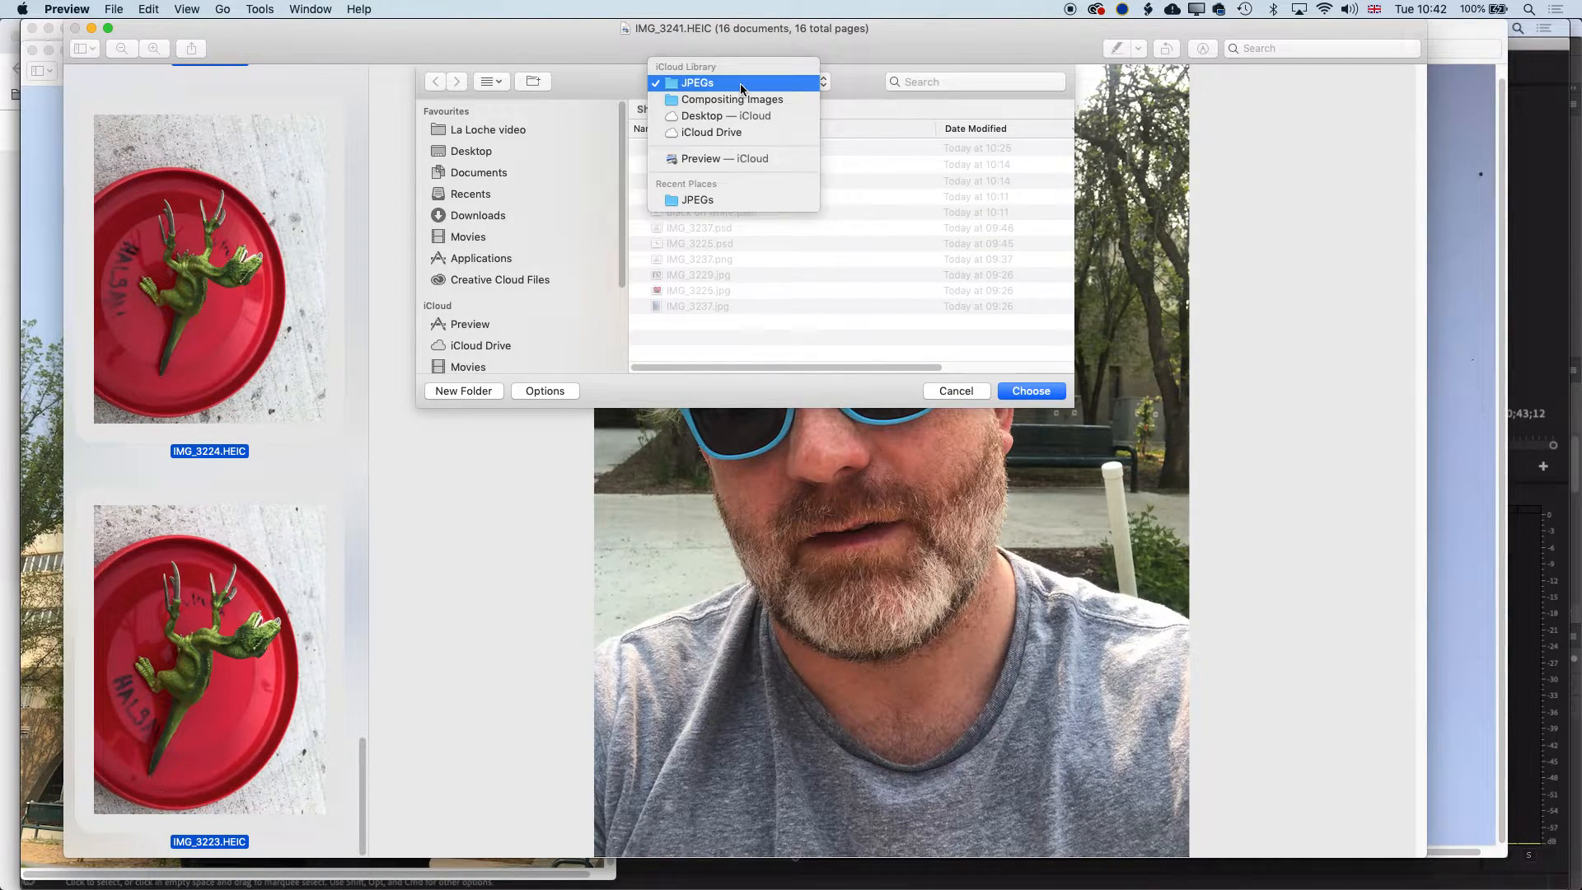
# Create a new folder 'JPEGs Exported' inside JPEGs as the export destination.
pyautogui.click(695, 82)
pyautogui.write('JPEGs E')
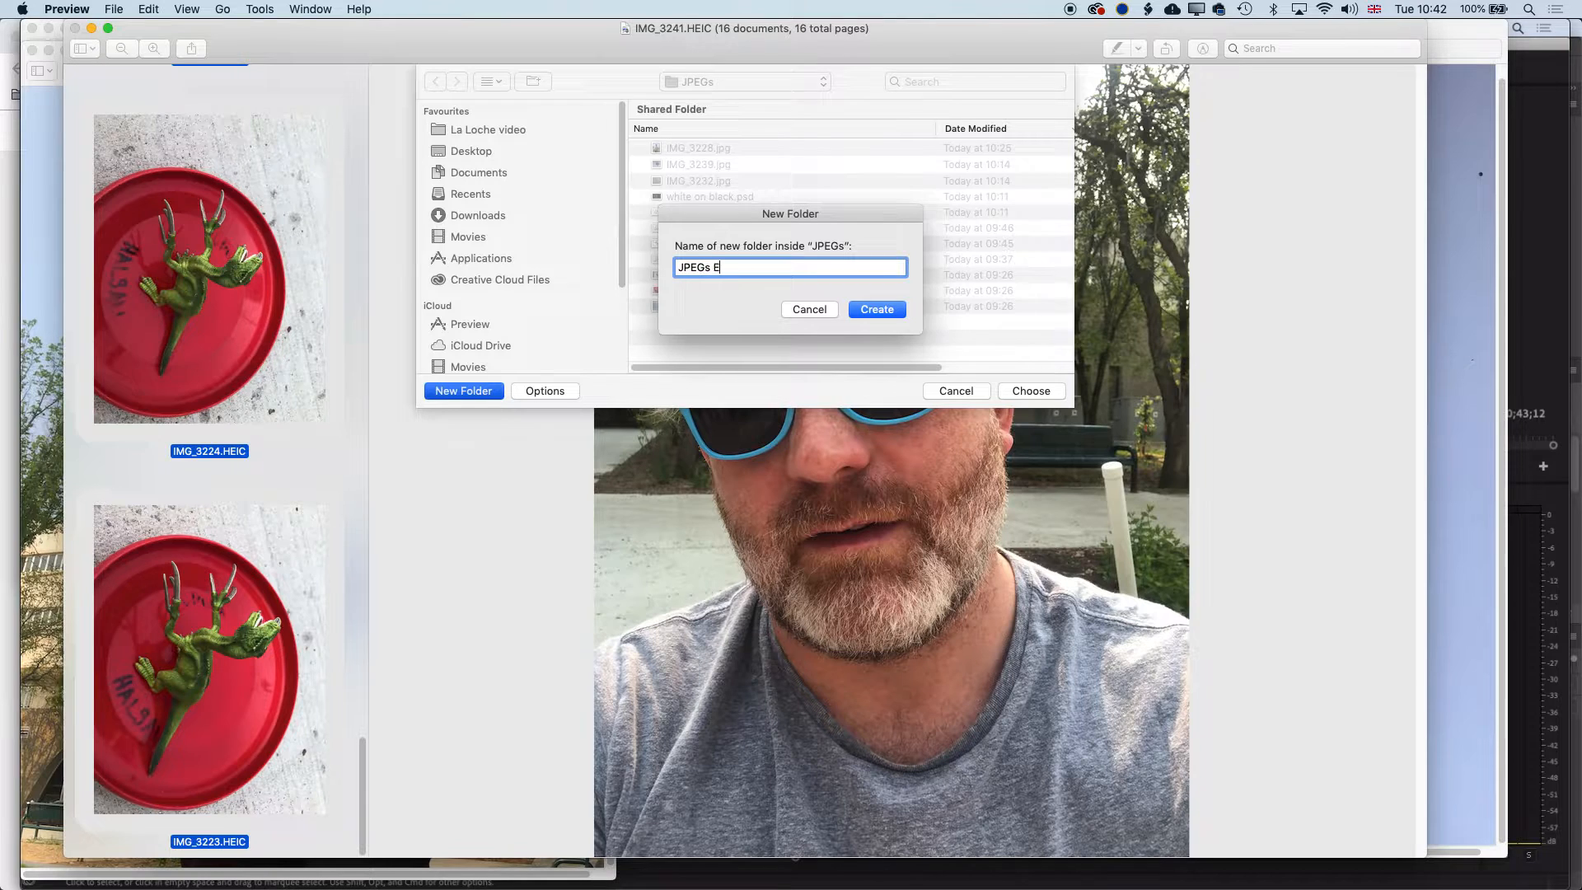
pyautogui.write('xportee')
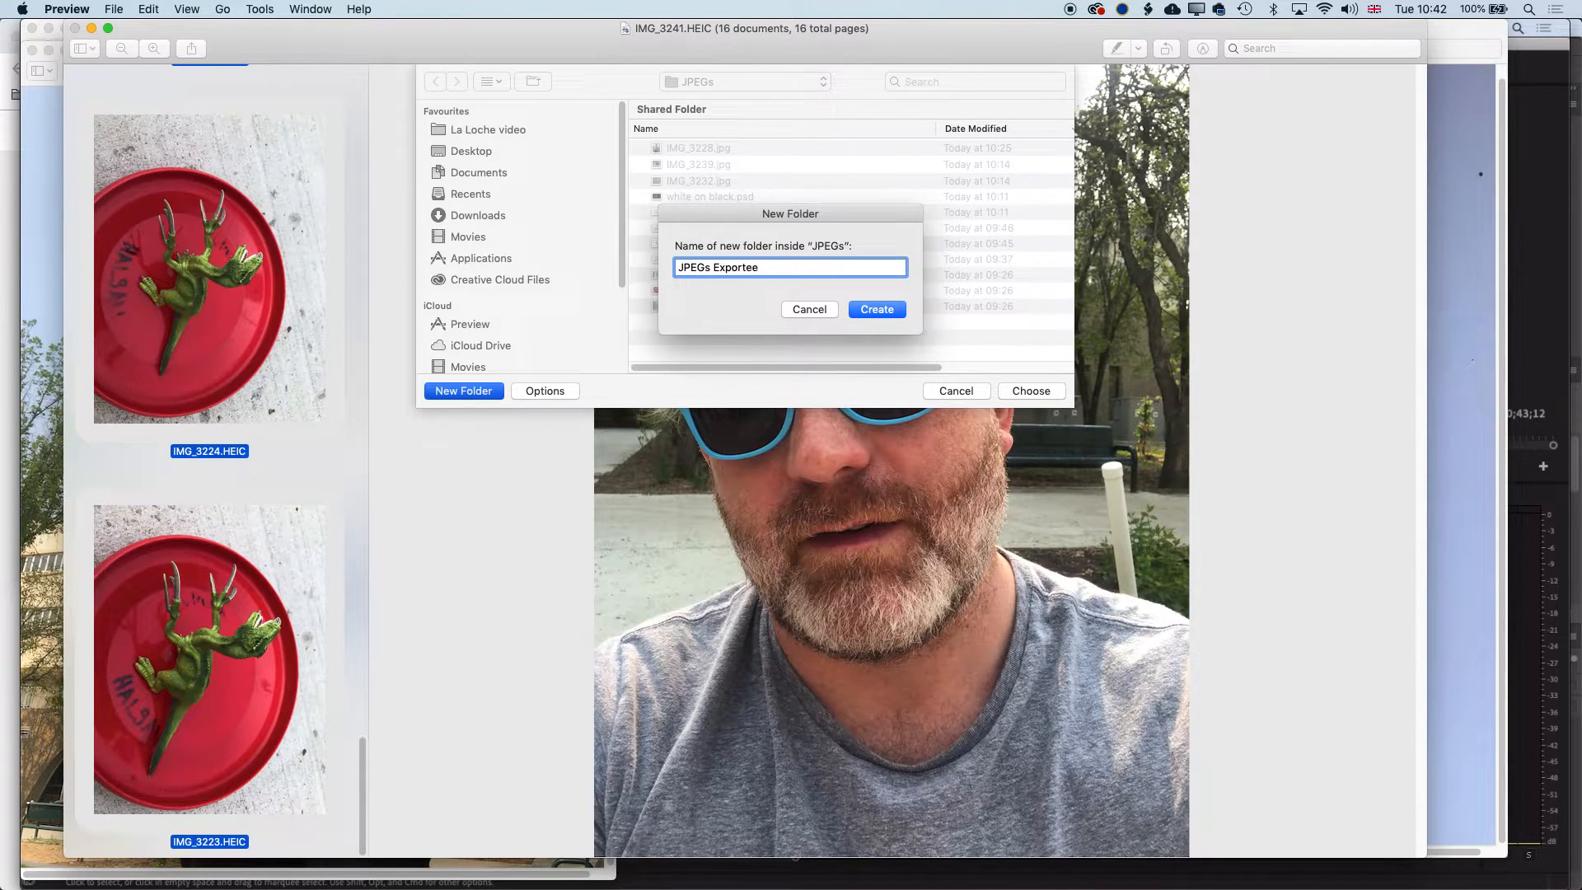
pyautogui.click(875, 308)
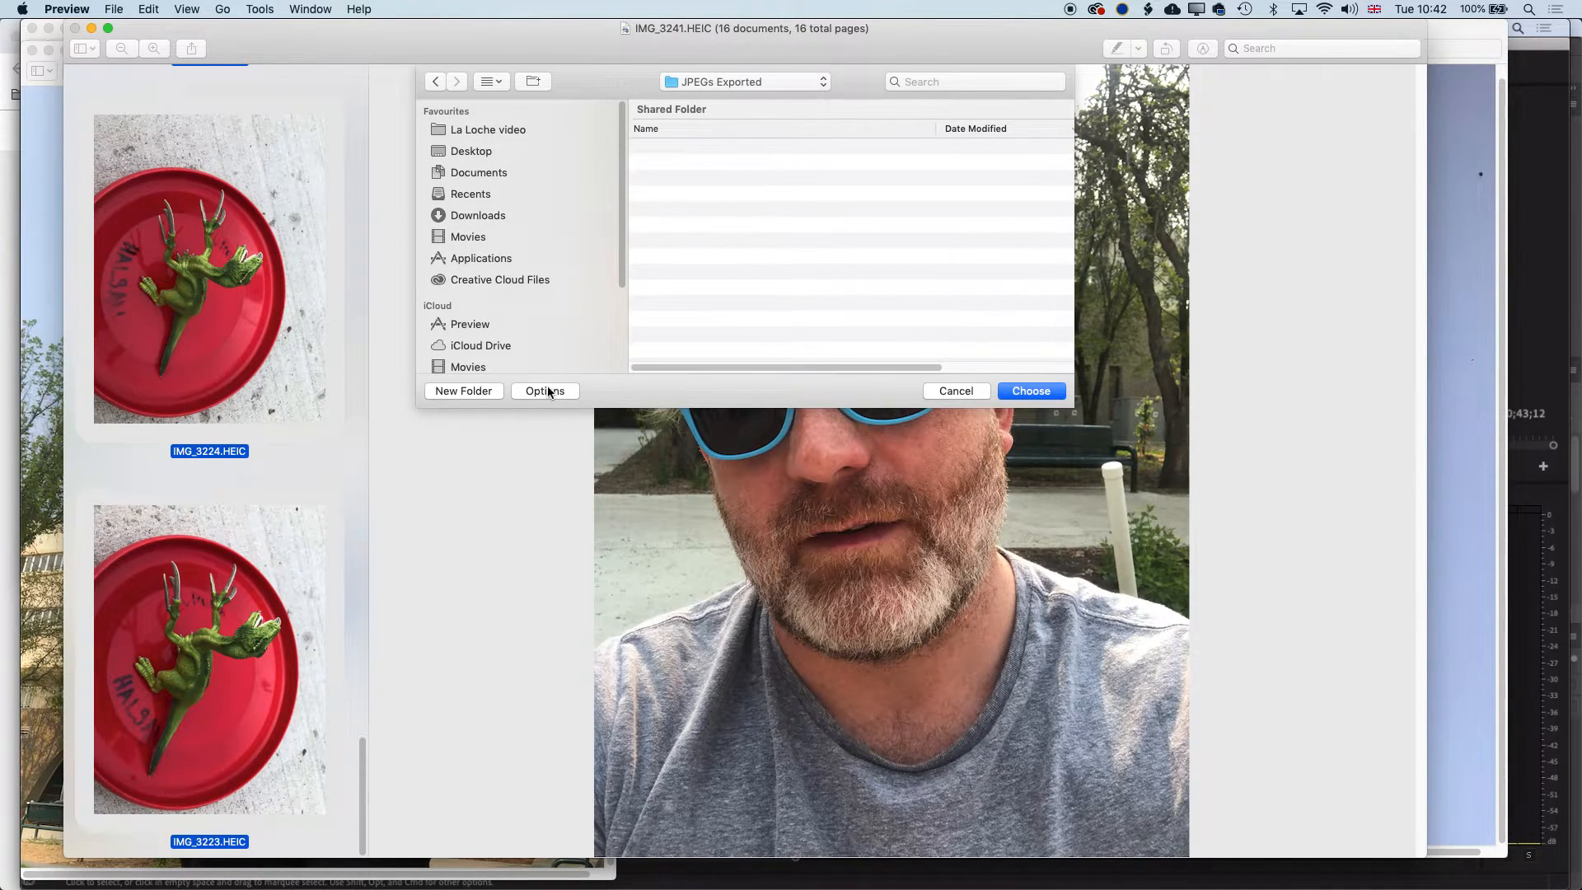
# Set the export format to JPEG and begin exporting the photos into JPEGs Exported.
pyautogui.click(544, 391)
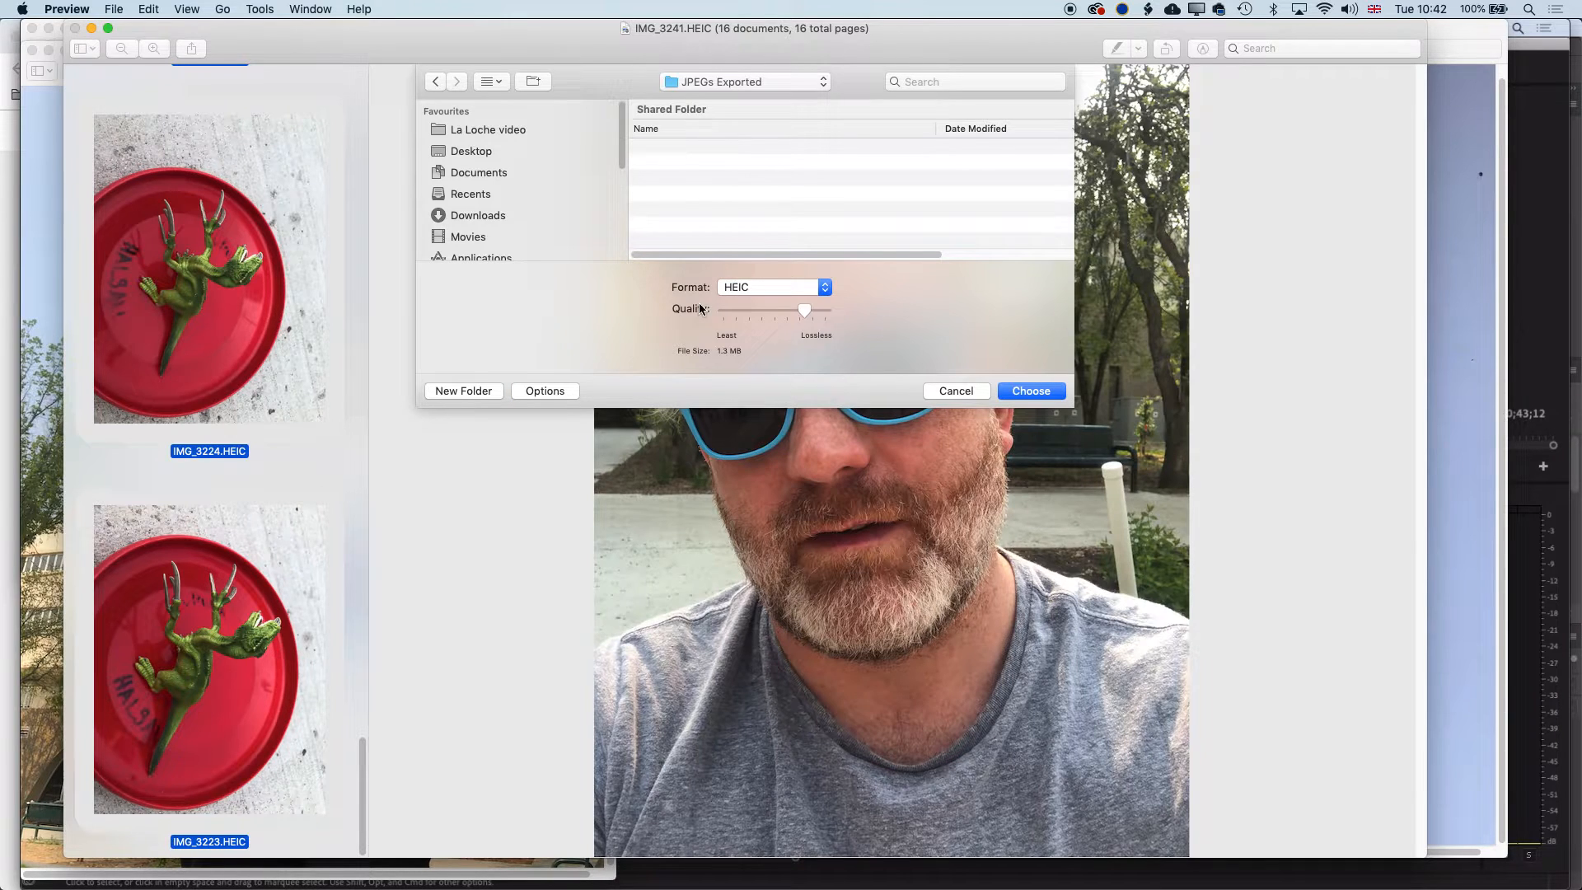
pyautogui.moveTo(724, 318)
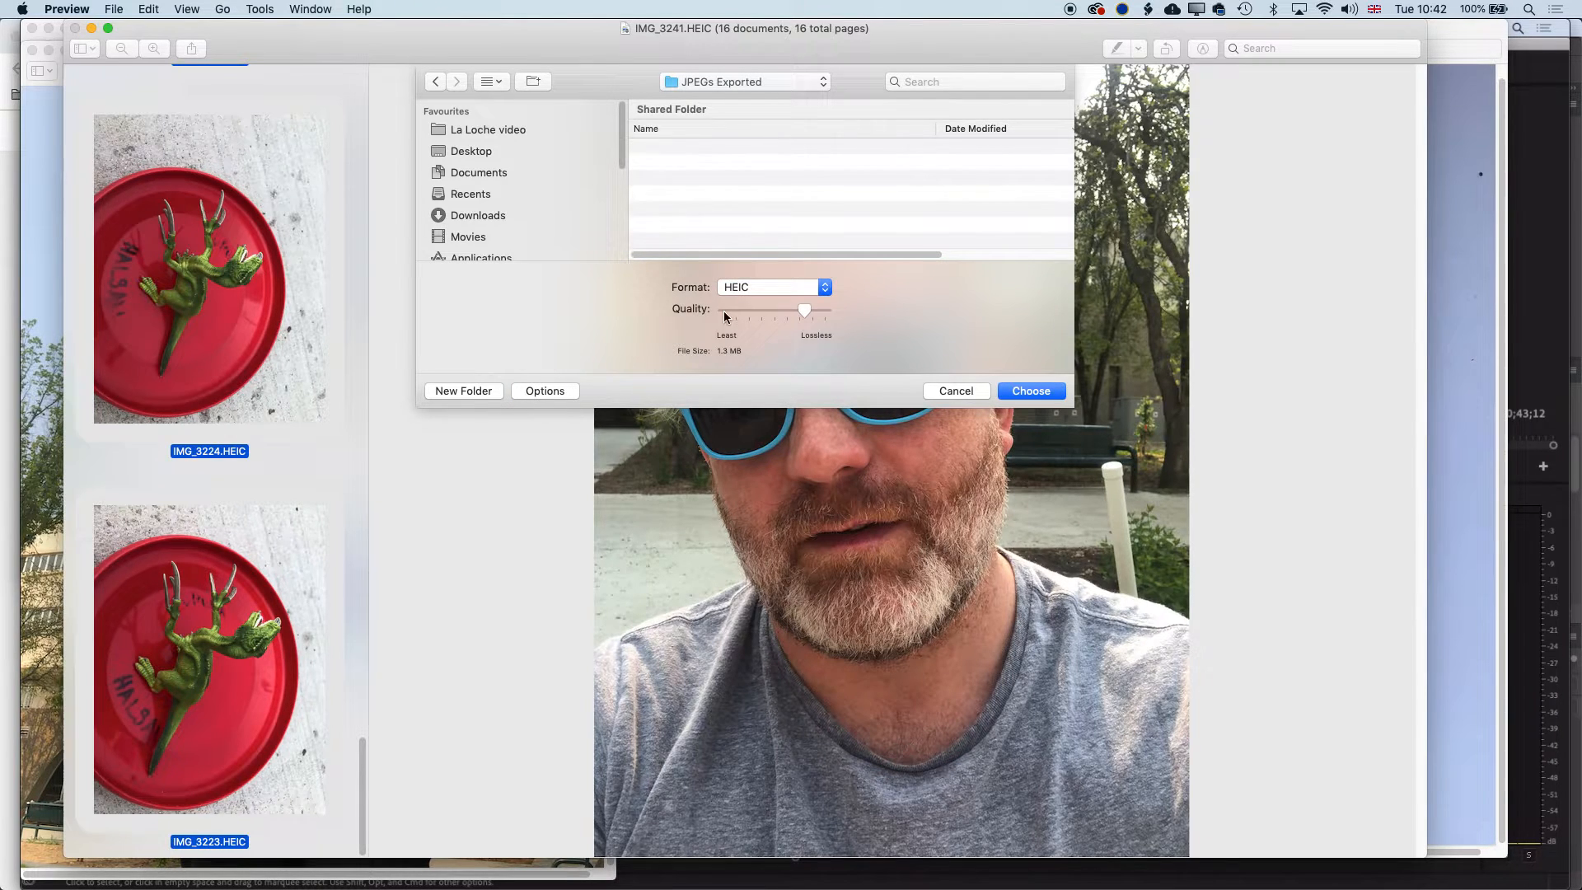
pyautogui.click(771, 287)
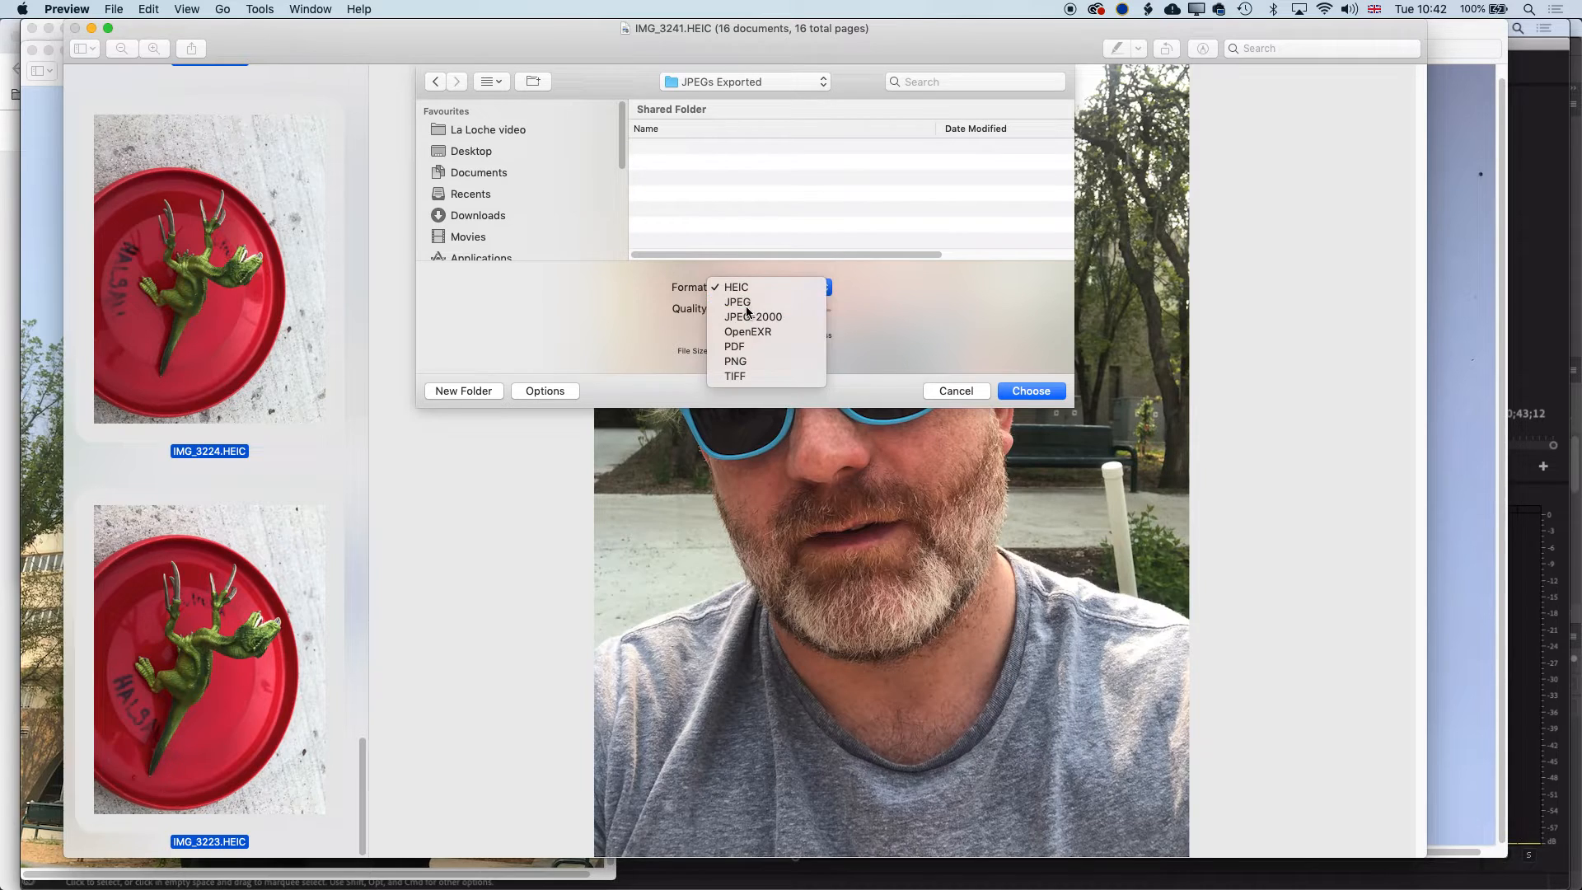
pyautogui.click(736, 301)
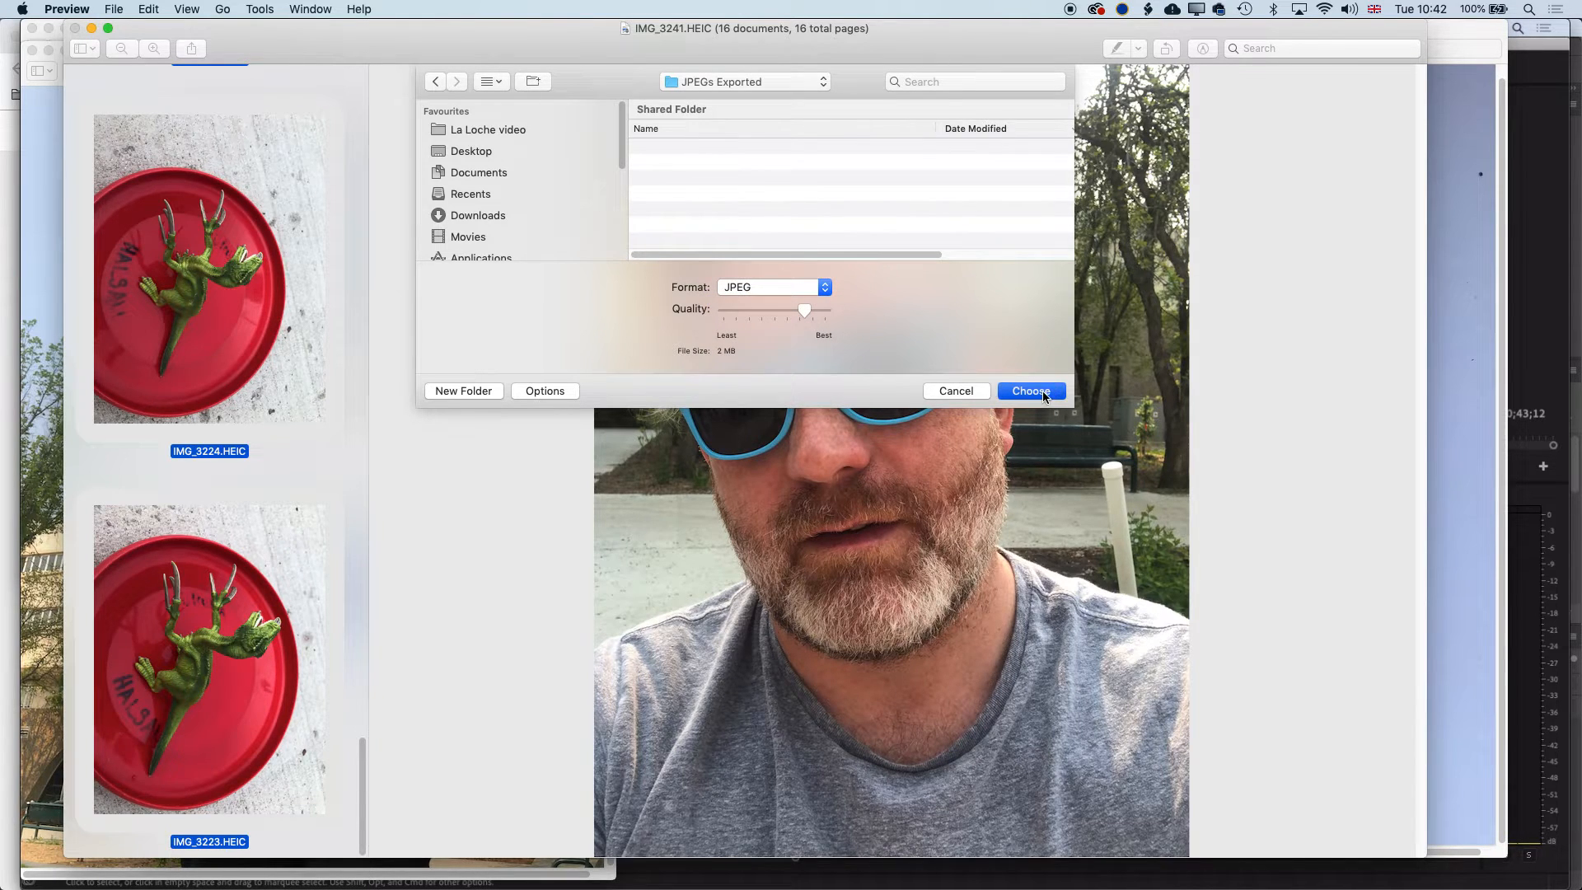
pyautogui.click(1029, 391)
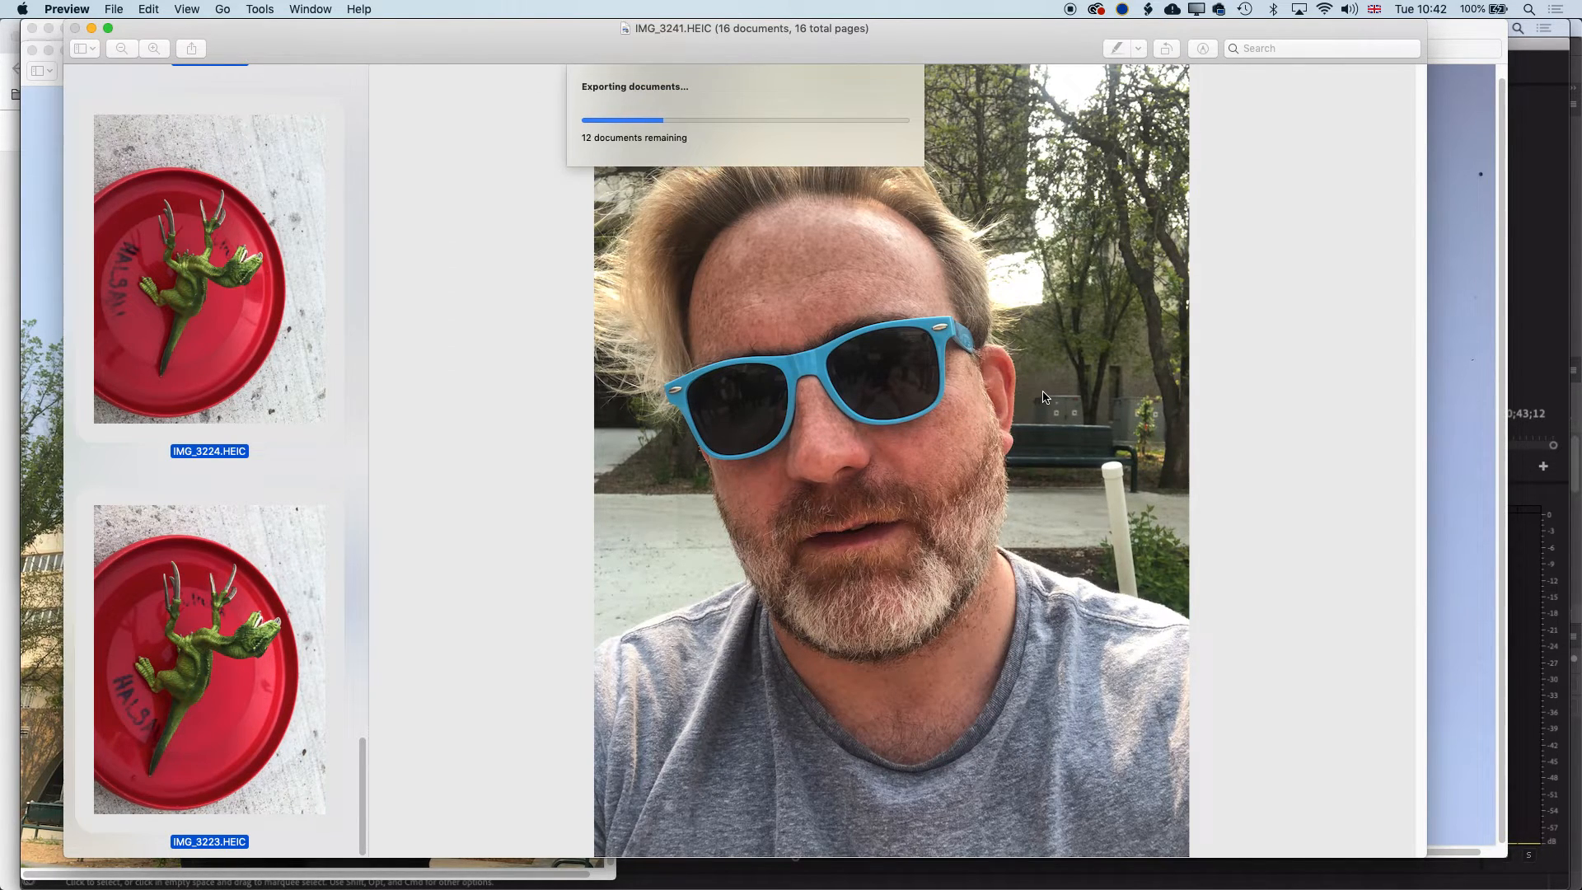